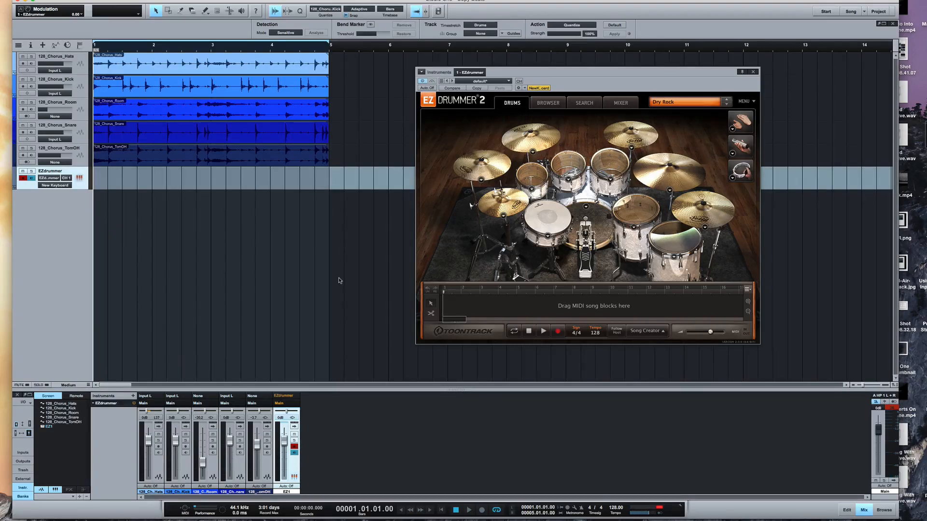
Step: Play back the four-bar chorus loop of the five drum audio tracks
click(469, 510)
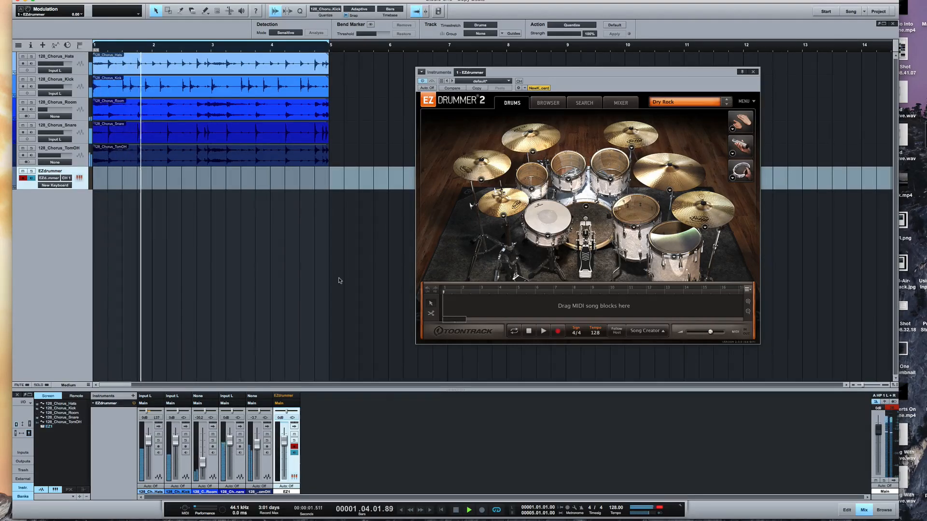
click(470, 510)
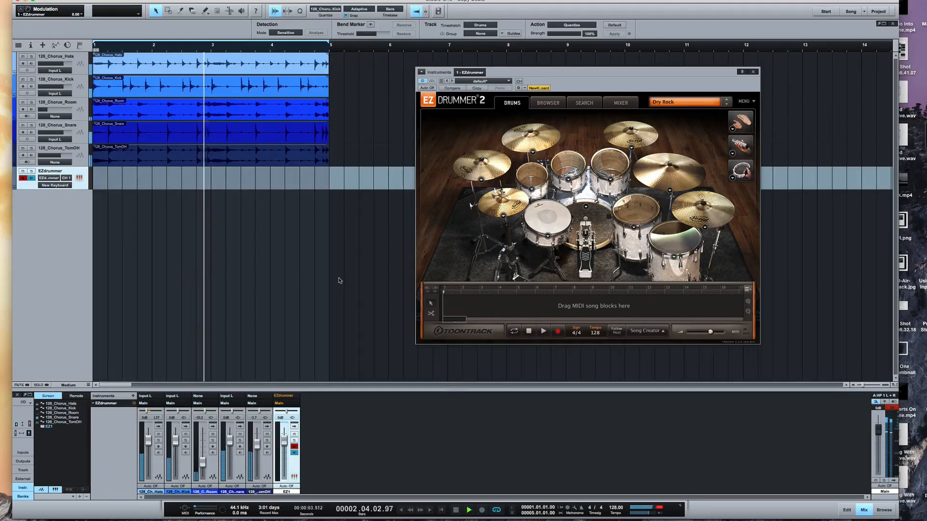
click(467, 510)
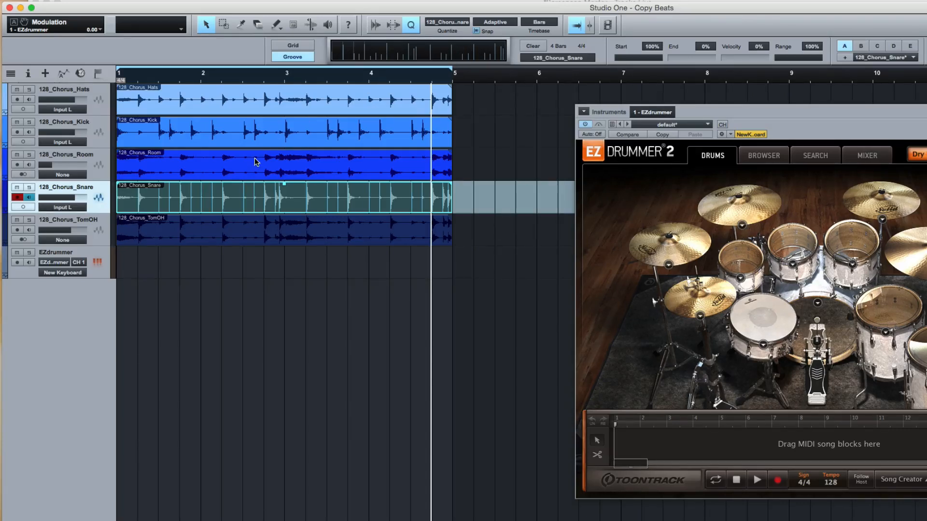
mouse_move(257, 159)
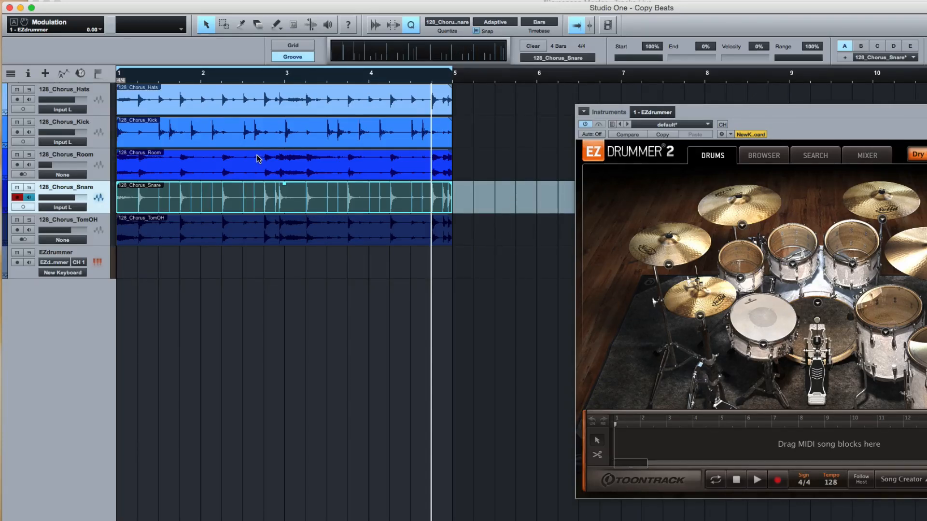
mouse_move(400, 57)
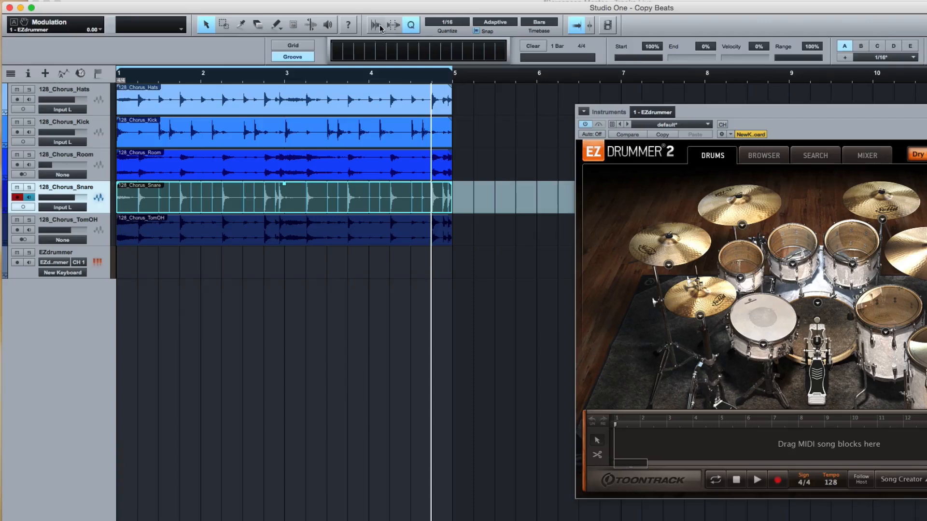
Step: Choose the GM Drums pitch-name set for the EZdrummer instrument track
click(375, 26)
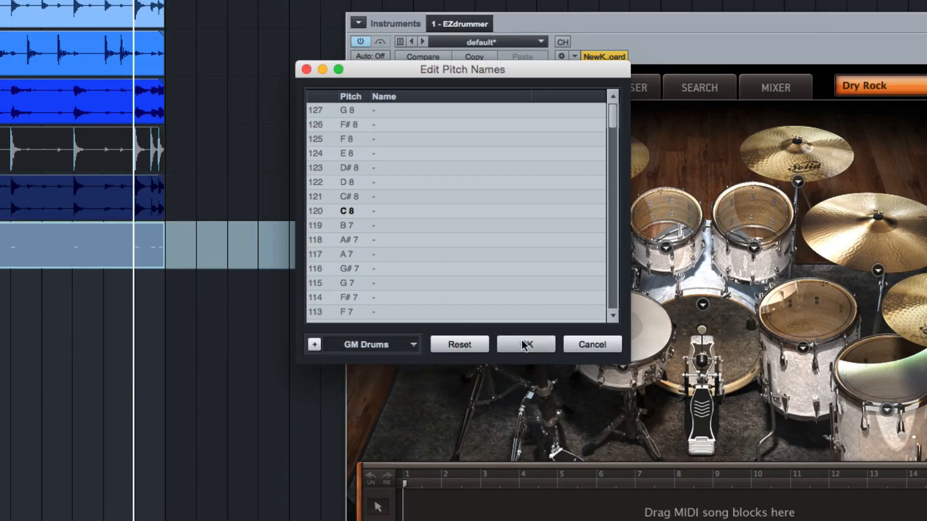
Step: Confirm GM Drums names so the snare-groove notes show on the High Bongo row
click(525, 345)
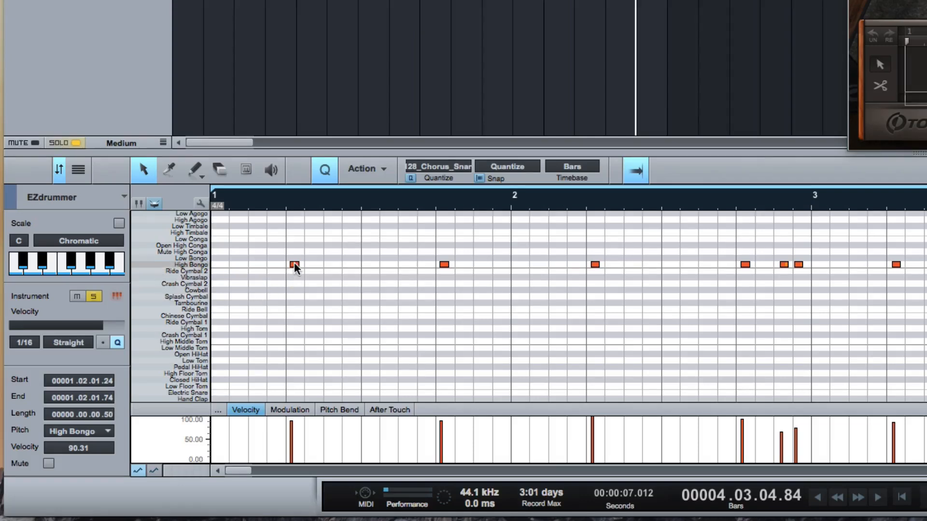
Step: Drag the converted snare notes from High Bongo down onto the Electric Snare row
drag(295, 264, 293, 324)
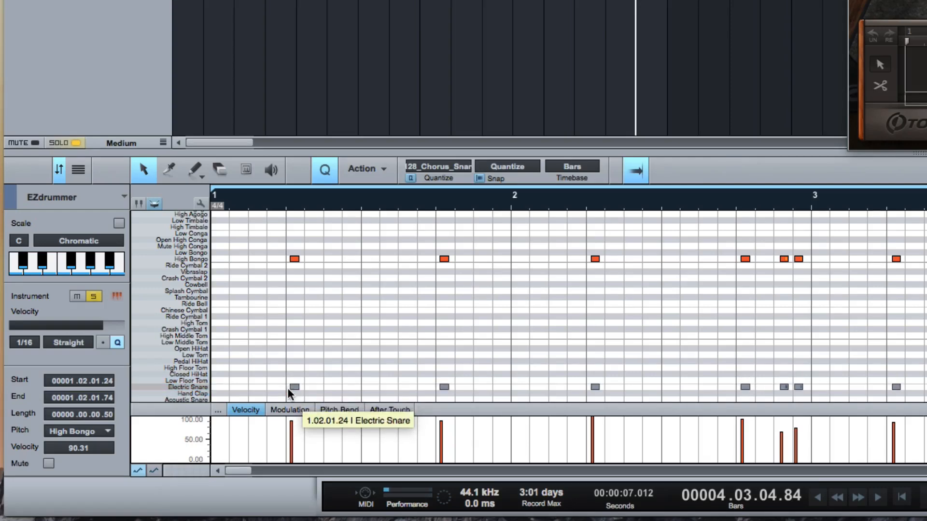
click(294, 382)
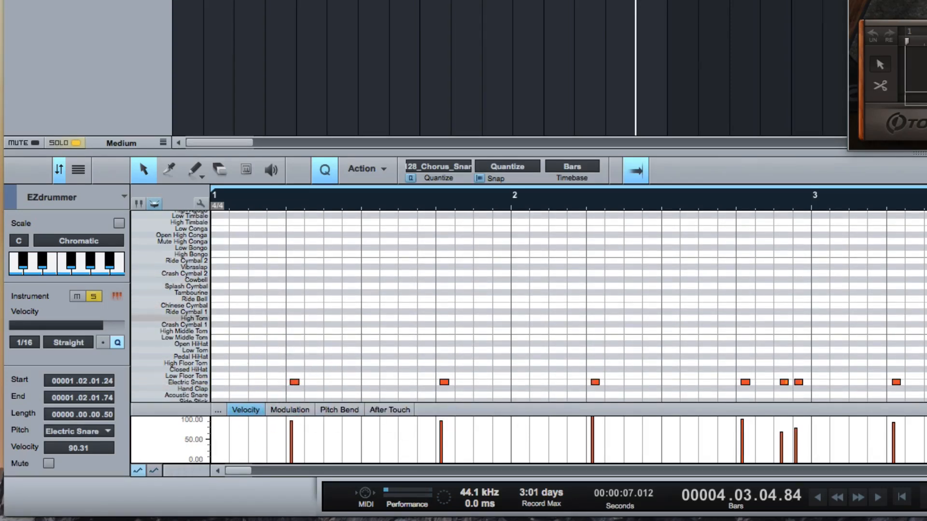
scroll(down, 3)
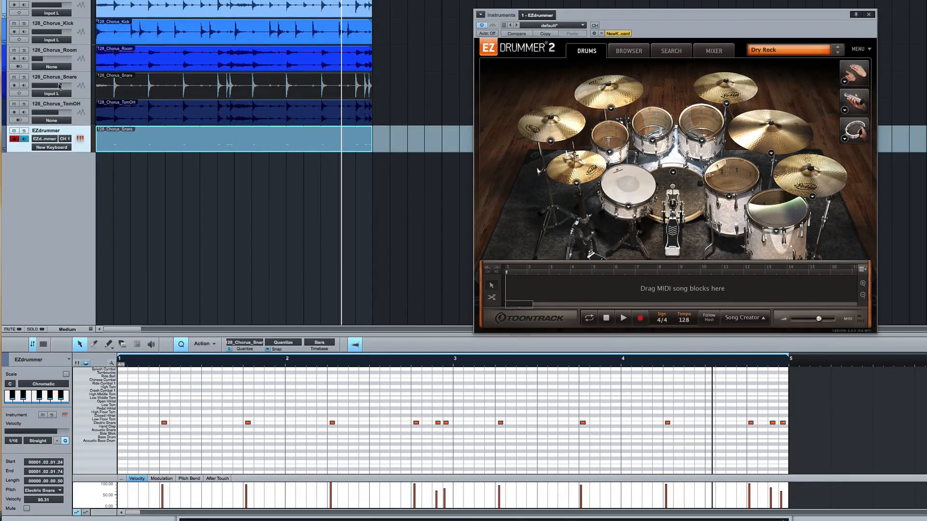
mouse_move(125, 32)
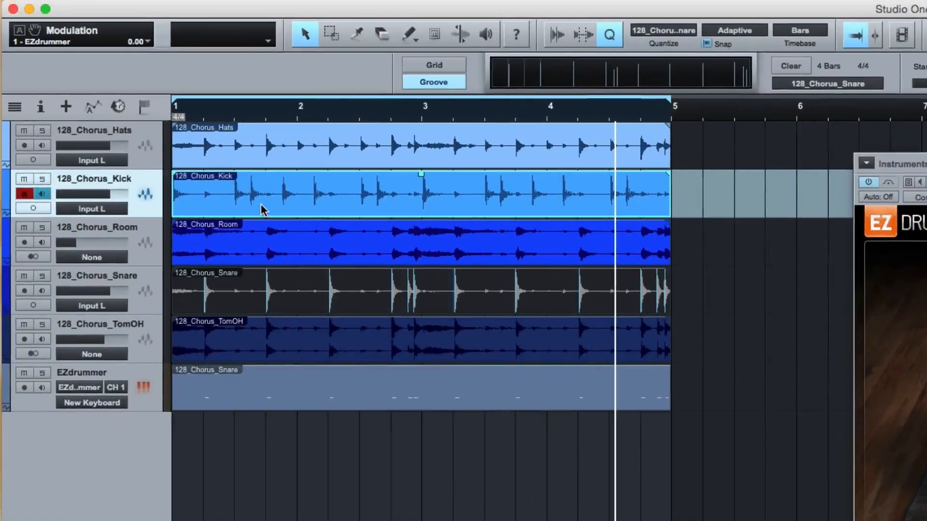
mouse_move(521, 157)
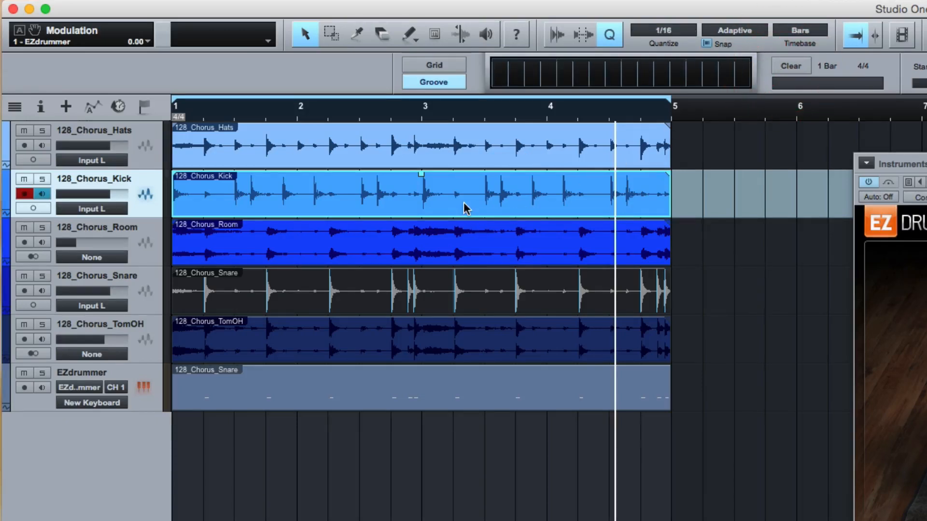
Step: Analyze the kick event's transients in Standard mode and add a new instrument Track 7
click(553, 35)
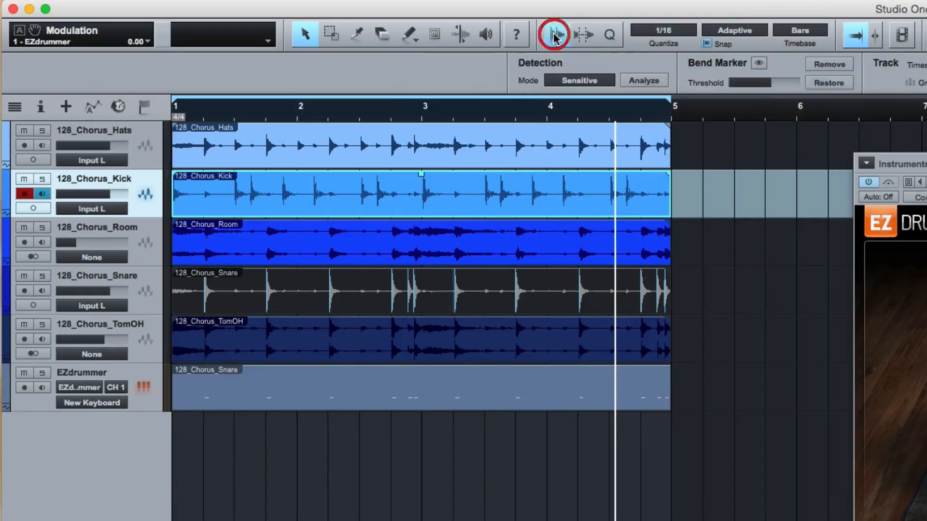
click(553, 34)
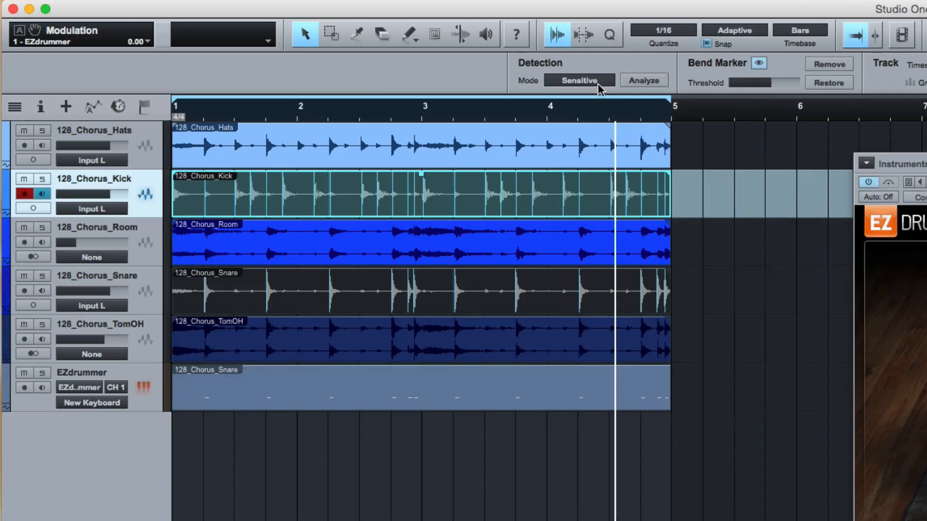
click(580, 80)
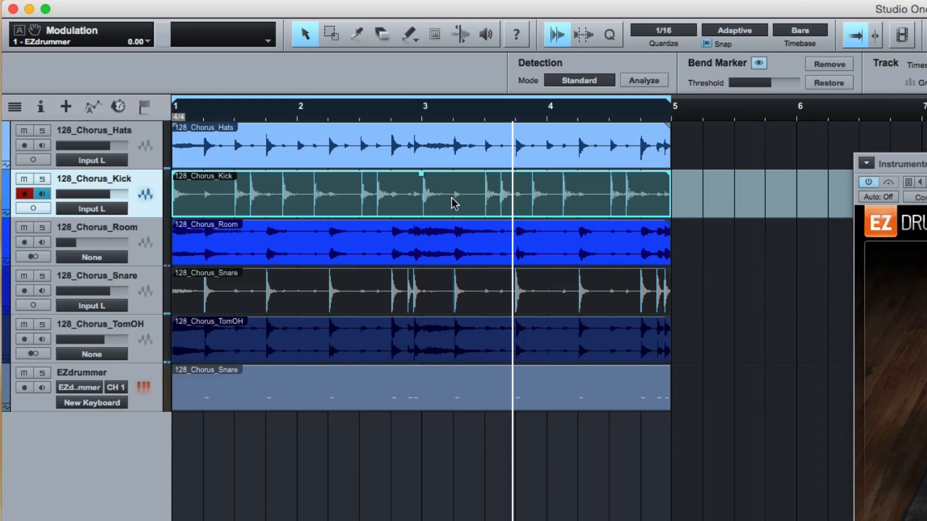
right_click(452, 204)
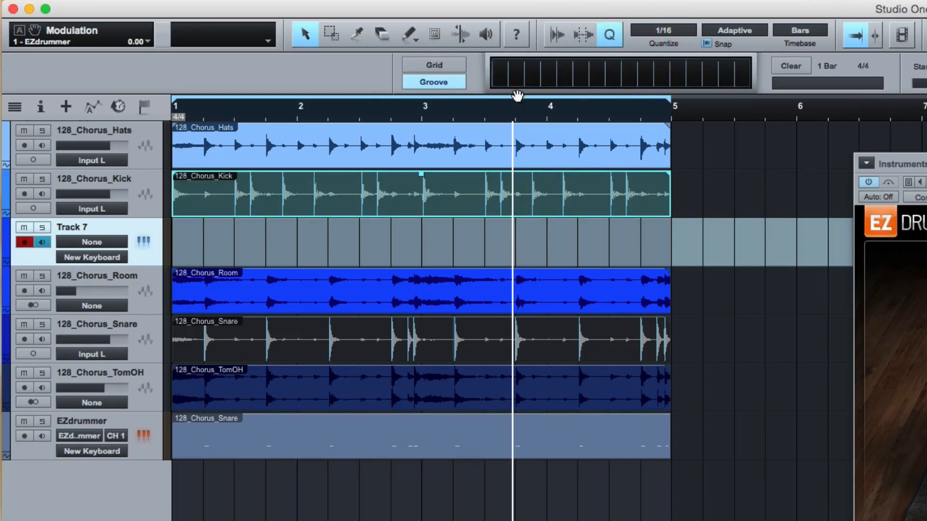
Step: Route Track 7's kick-groove MIDI to EZdrummer 2, play it back, and bring up the Mix console
click(526, 72)
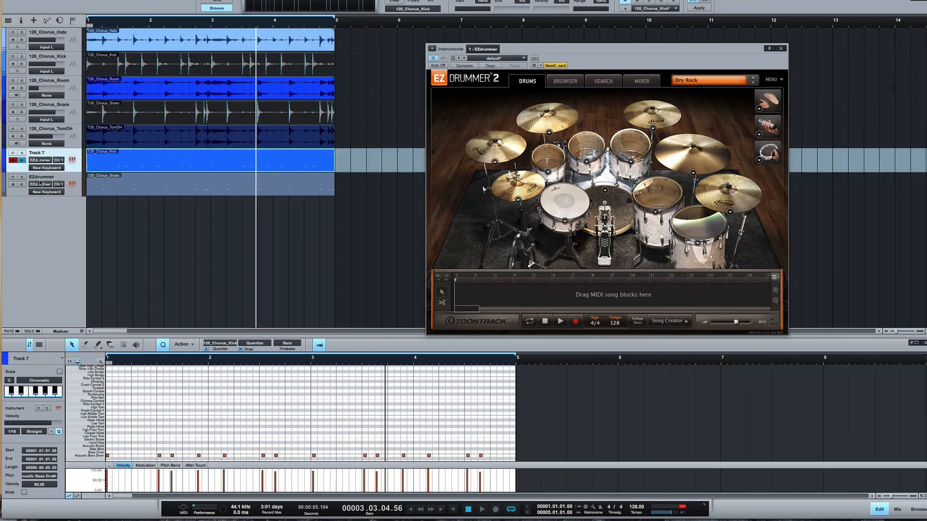
click(483, 510)
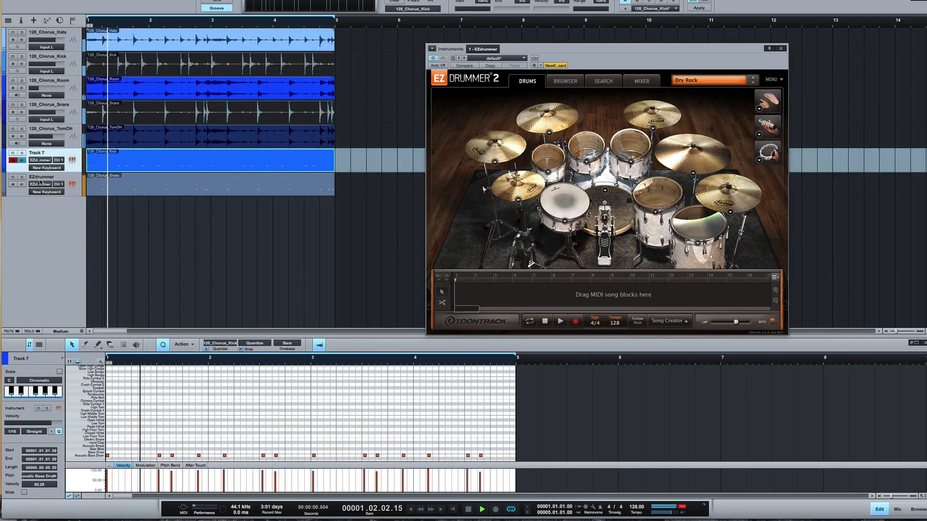
click(559, 321)
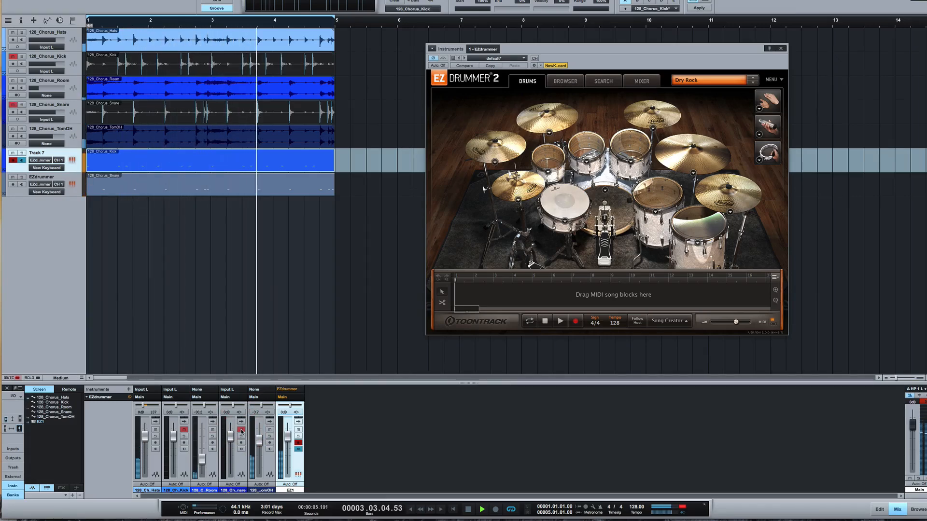
Step: Return from the mixer to the editing view with the snare audio open
click(482, 509)
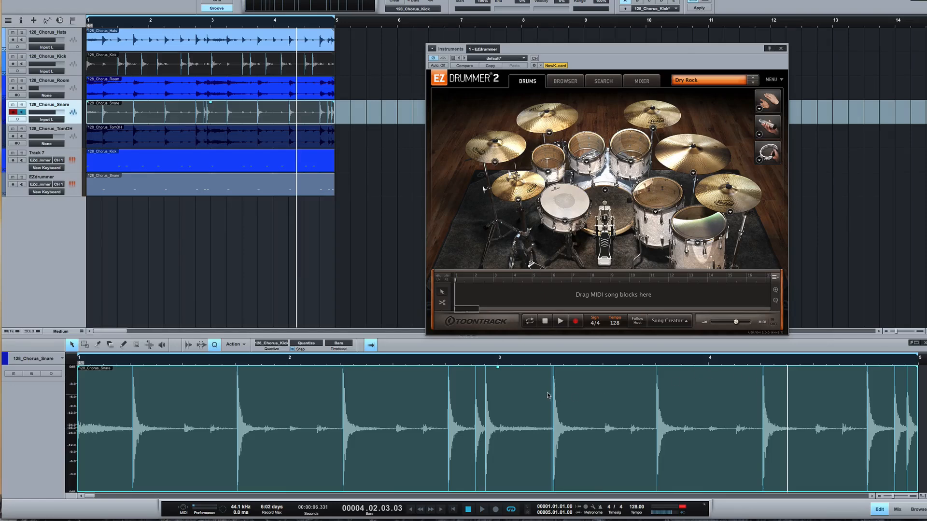
mouse_move(400, 162)
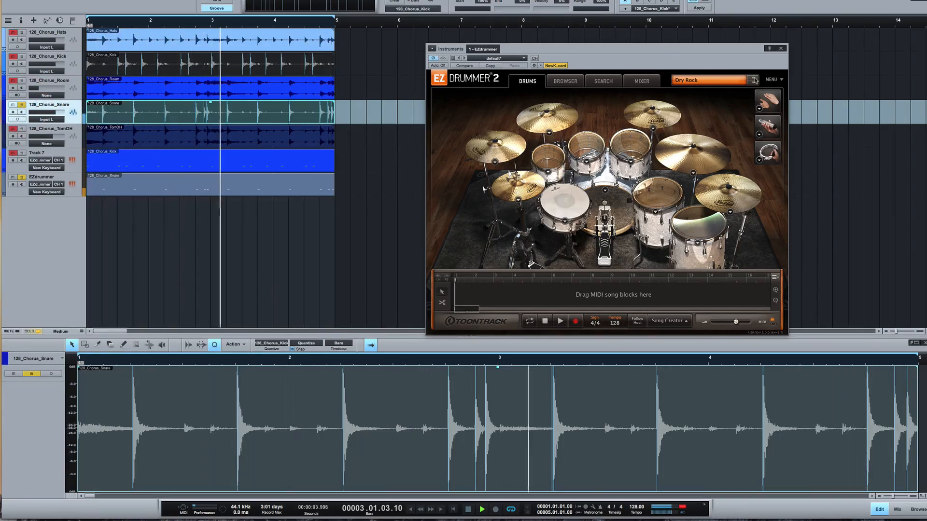
Step: Select the Modern Vintage EZdrummer kit instead of Dry Rock and play back
click(754, 80)
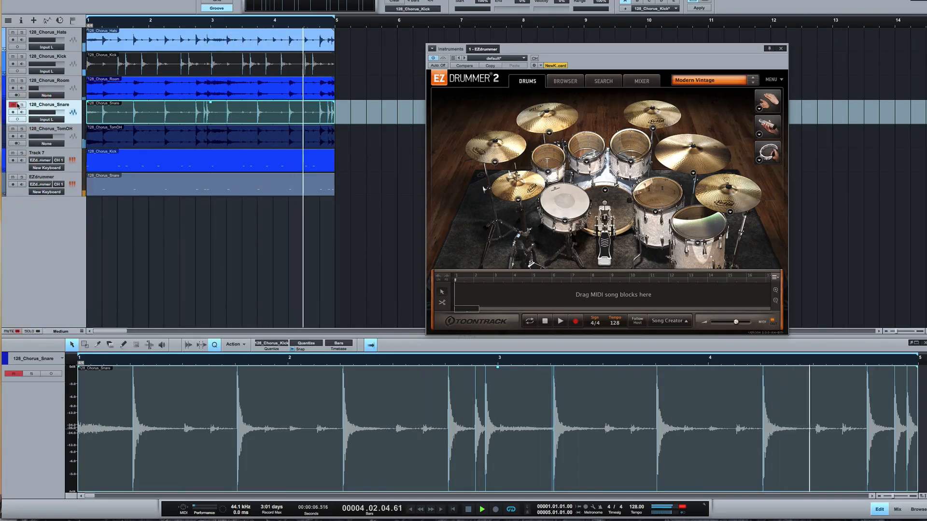
click(468, 509)
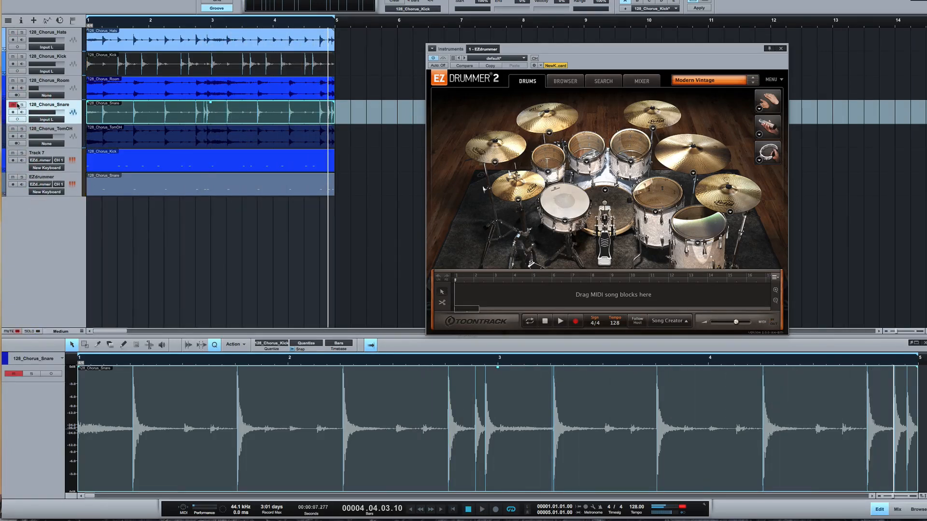